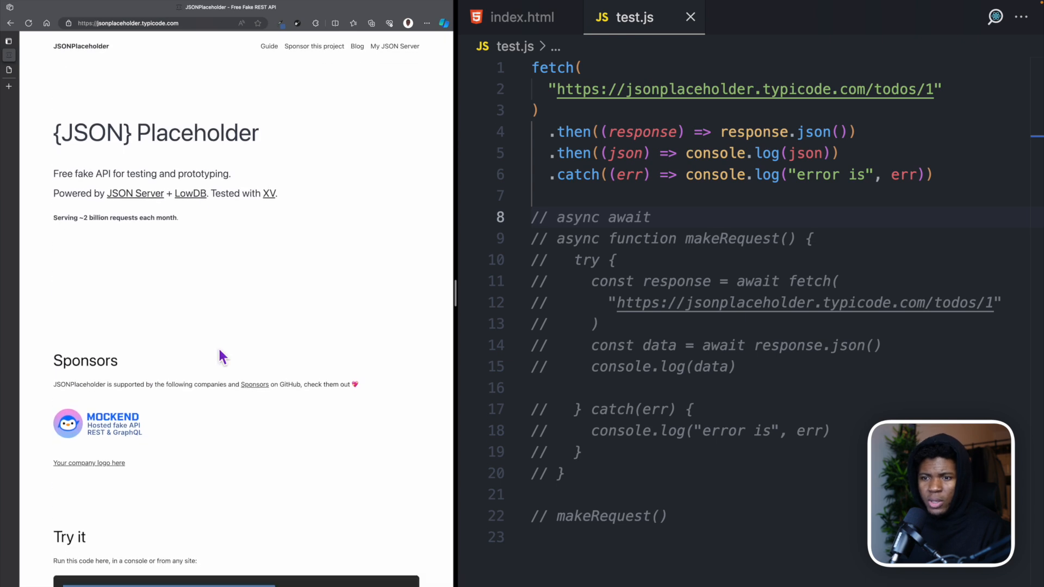
# - Scroll the JSONPlaceholder homepage down to the 'Try it' section and its sample fetch script
pyautogui.scroll(-3)
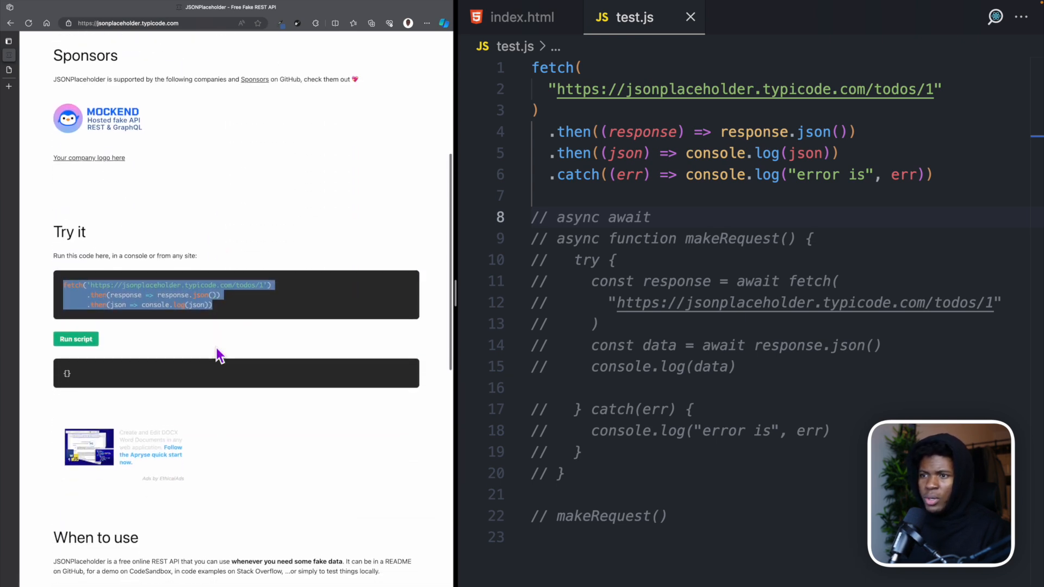
pyautogui.scroll(-3)
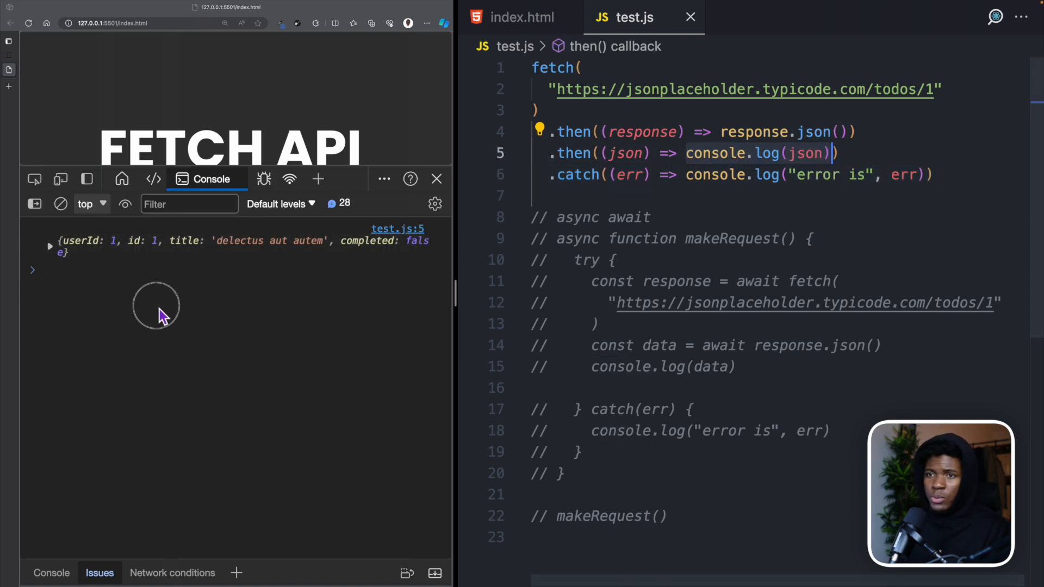
# - Expand the logged todo object and inspect the todos/1 request returning 200 OK
pyautogui.click(50, 246)
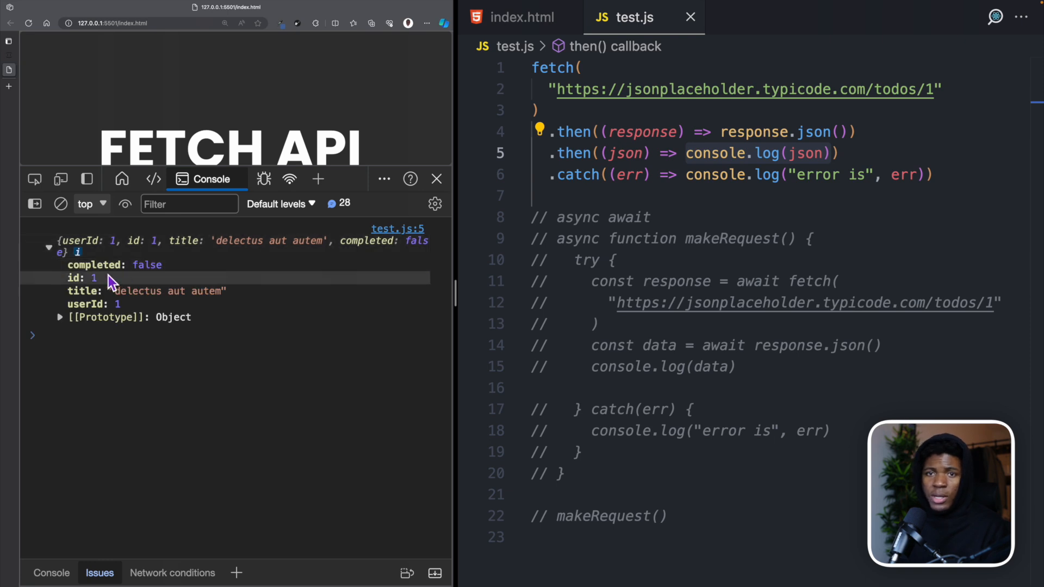
pyautogui.click(265, 178)
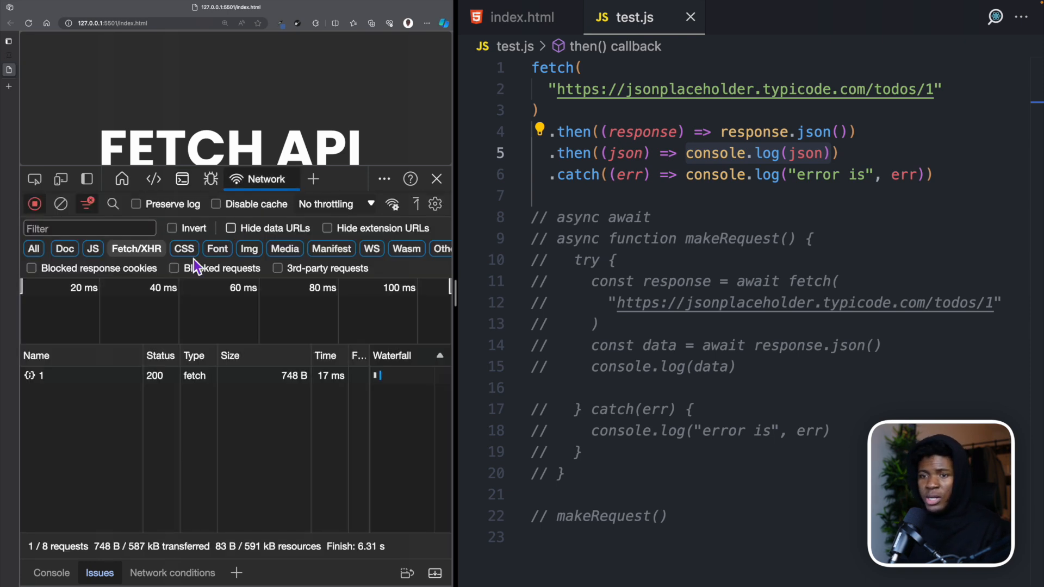
pyautogui.click(39, 374)
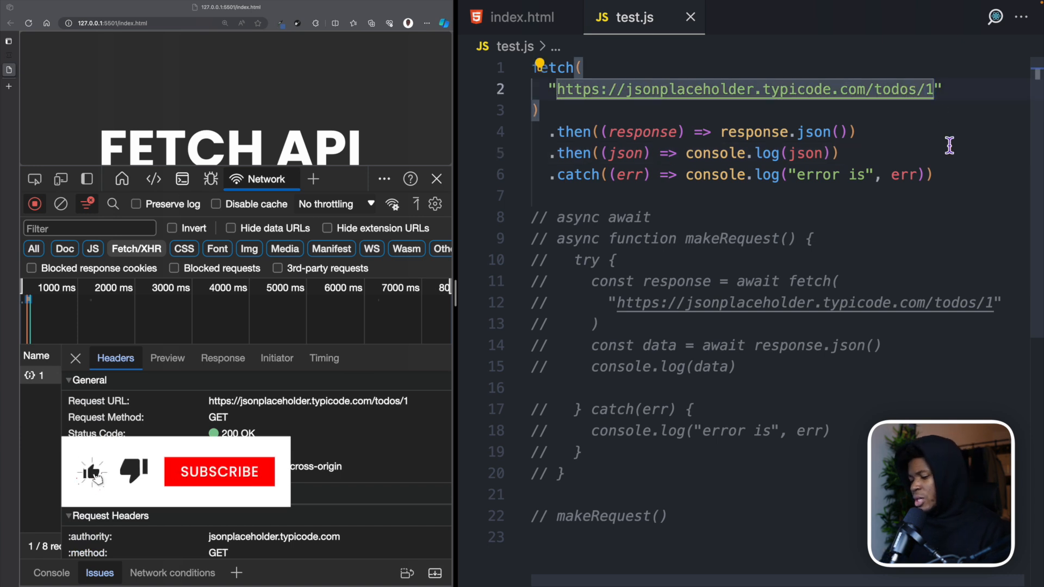
# - Point the fetch at todos/10000 and inspect the 404 Not Found and empty object in Console
pyautogui.write('000')
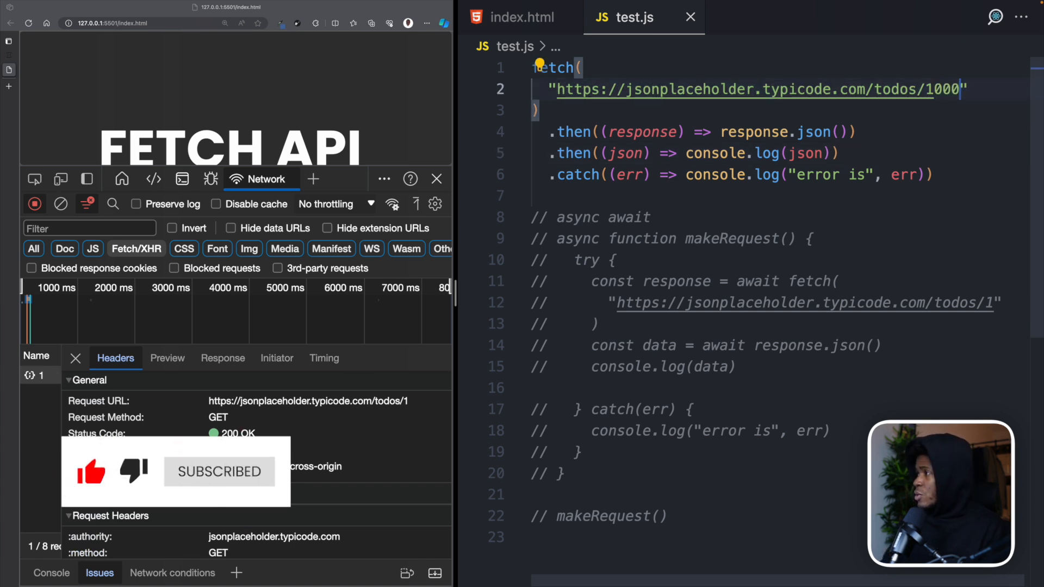
pyautogui.click(213, 180)
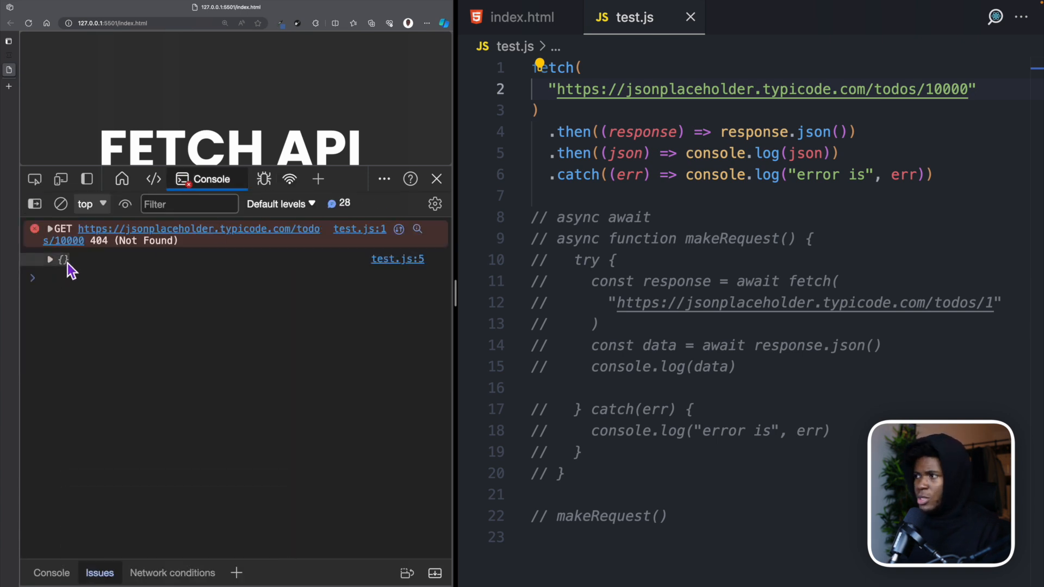
pyautogui.click(906, 174)
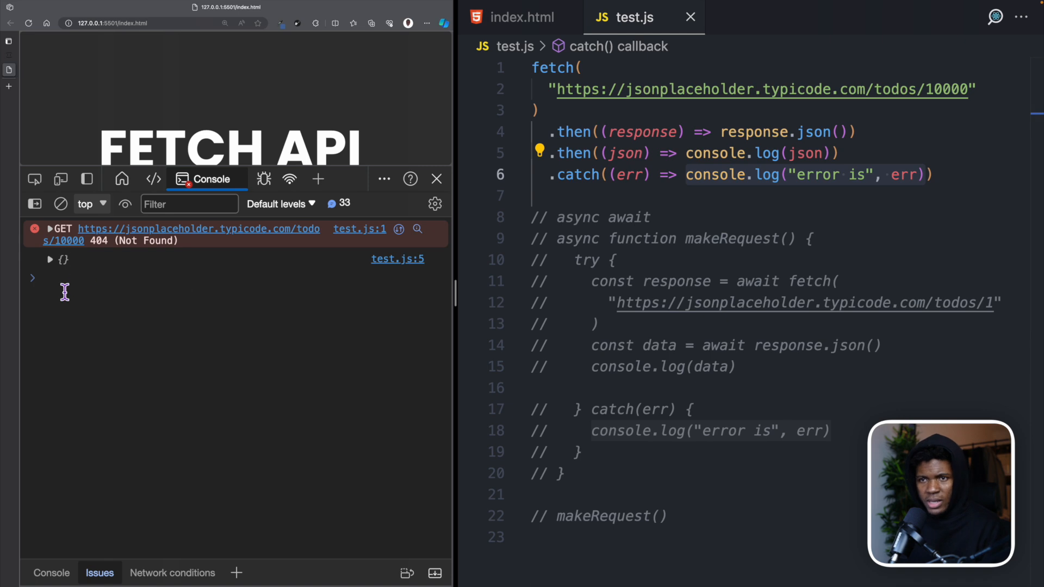
pyautogui.moveTo(175, 252)
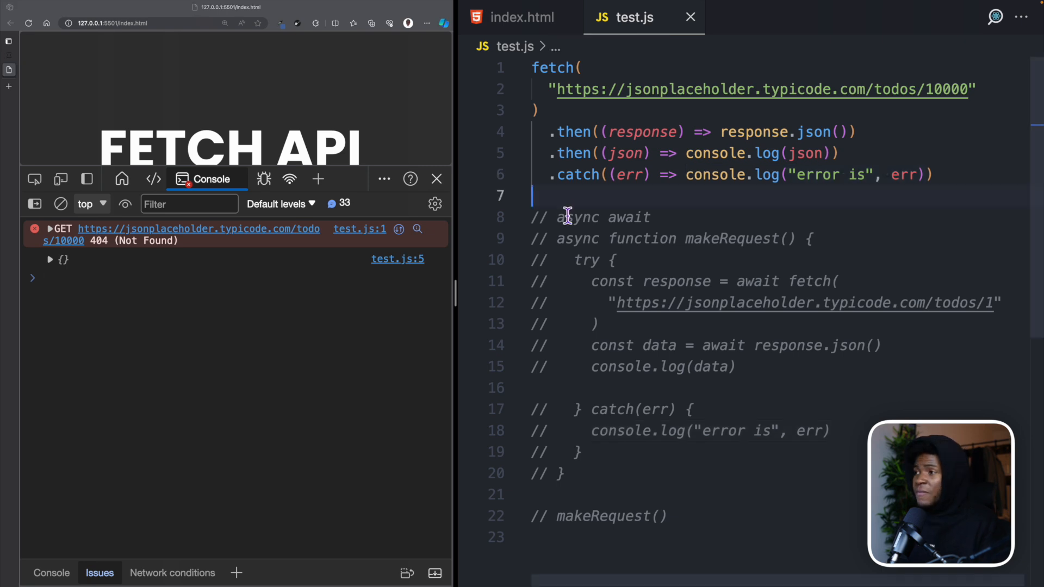
pyautogui.moveTo(560, 195)
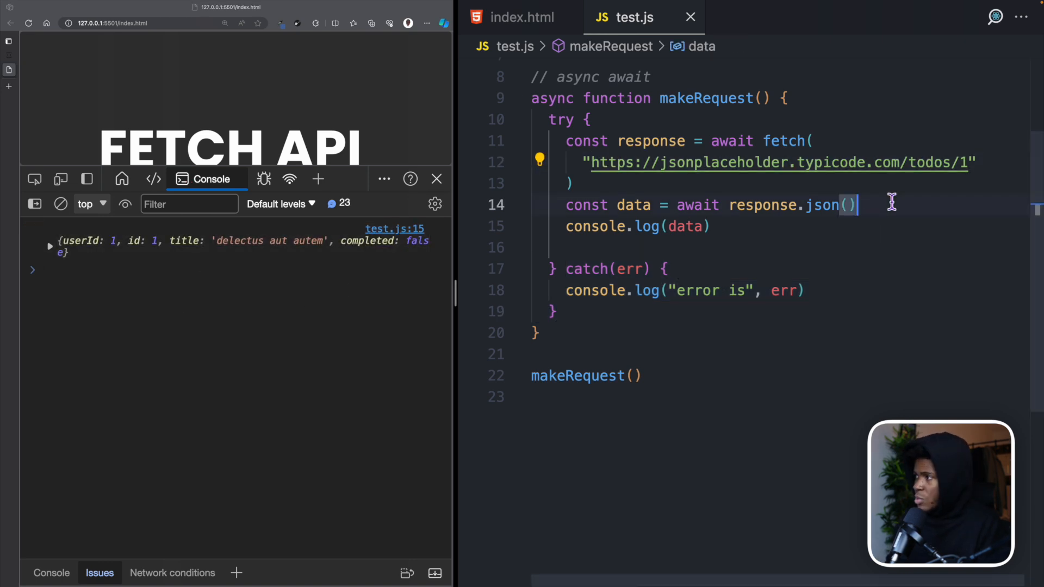
# - Change the async/await makeRequest URL to todos/10000 and highlight its catch keyword
pyautogui.write('0000')
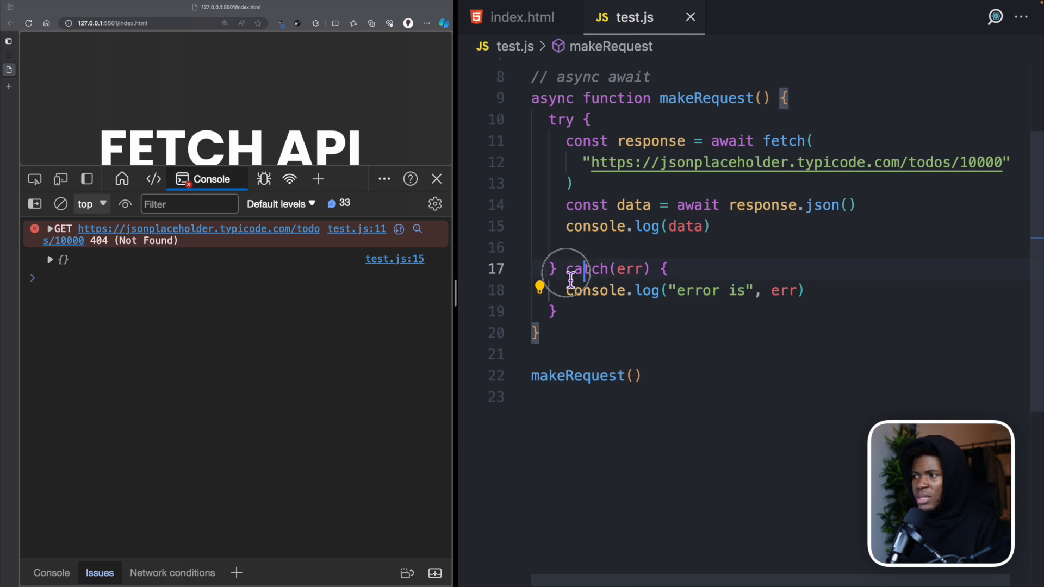
pyautogui.doubleClick(589, 269)
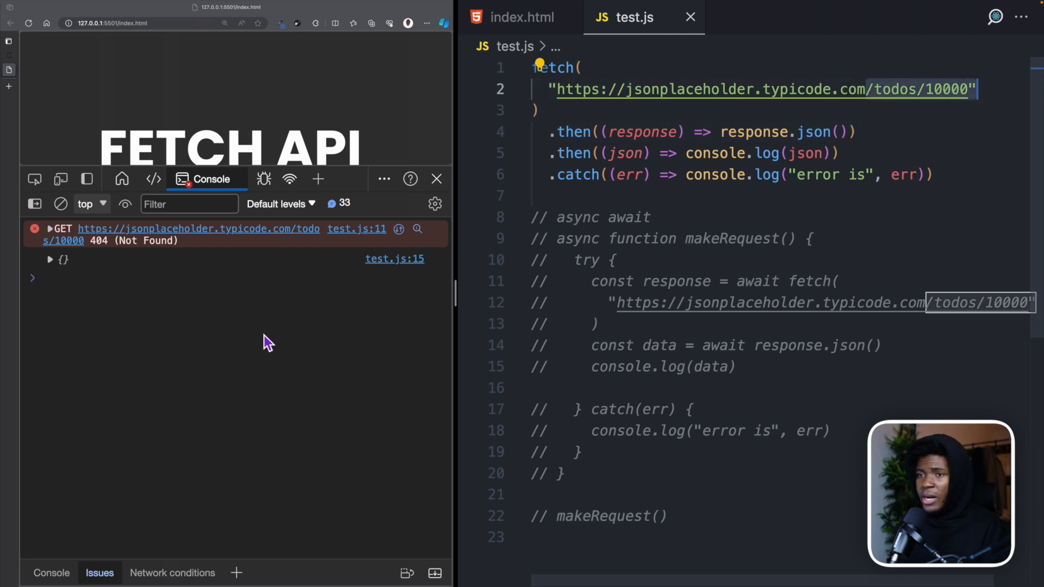
# - Inspect the todos/10000 request's 404 Not Found status and its response headers
pyautogui.click(258, 178)
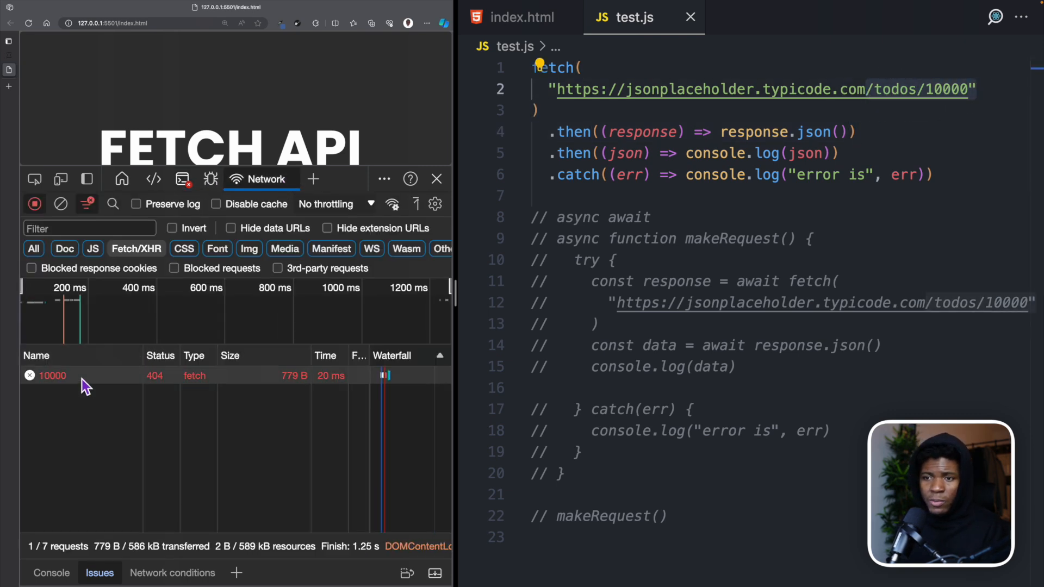
pyautogui.click(53, 375)
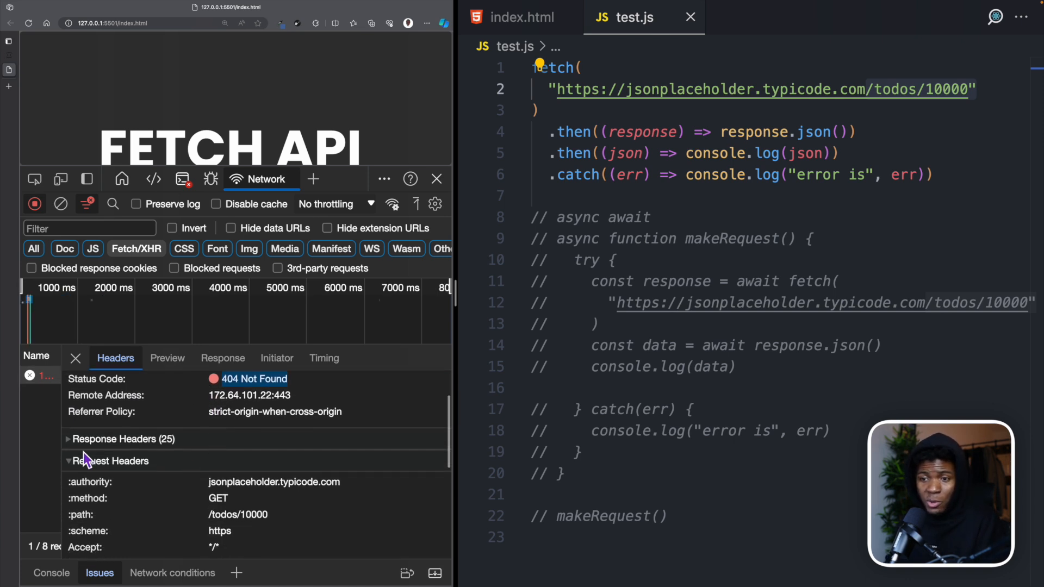
pyautogui.click(68, 439)
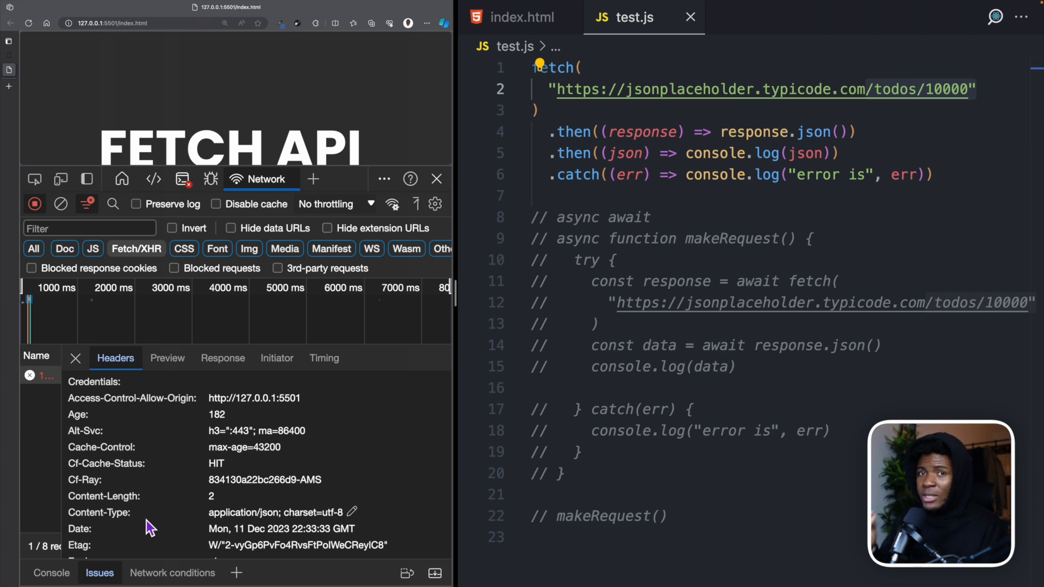
pyautogui.moveTo(619, 216)
pyautogui.write('{')
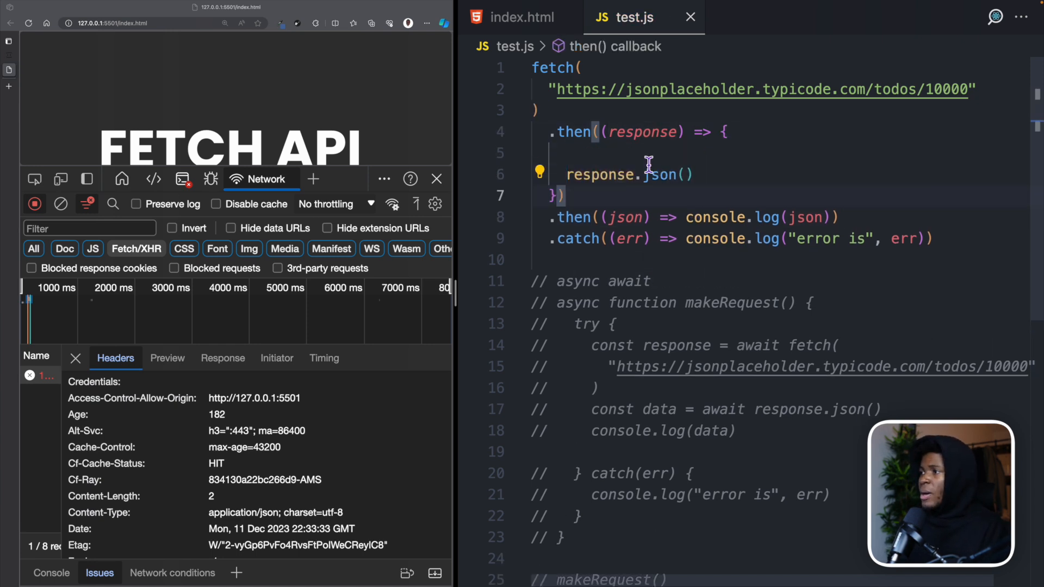
# - Add an if (response.ok) block logging 'positive' and returning response.json()
pyautogui.write('if (response.ok')
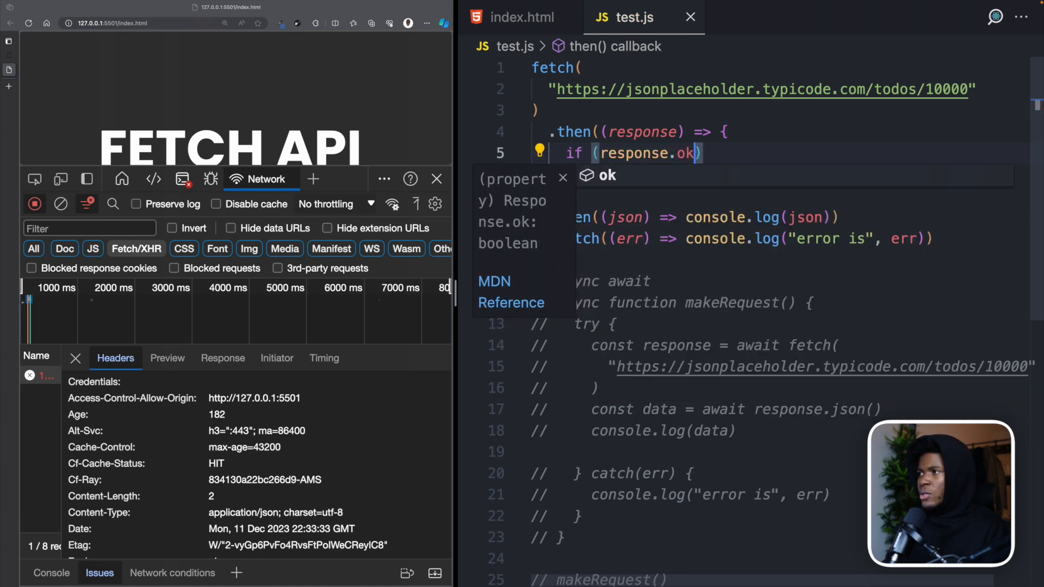
pyautogui.write('response.json()')
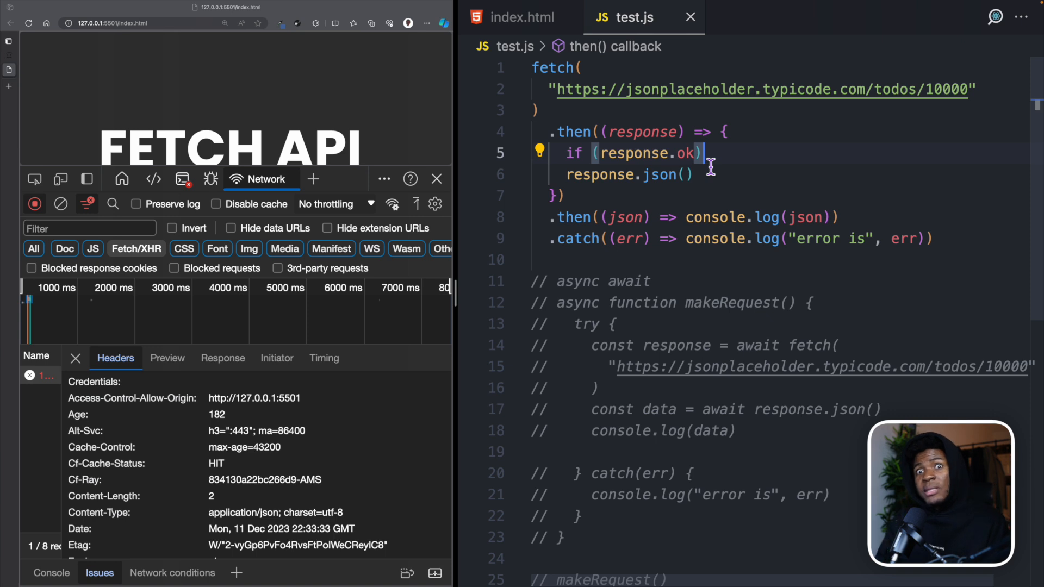
pyautogui.write("console.log('positive")
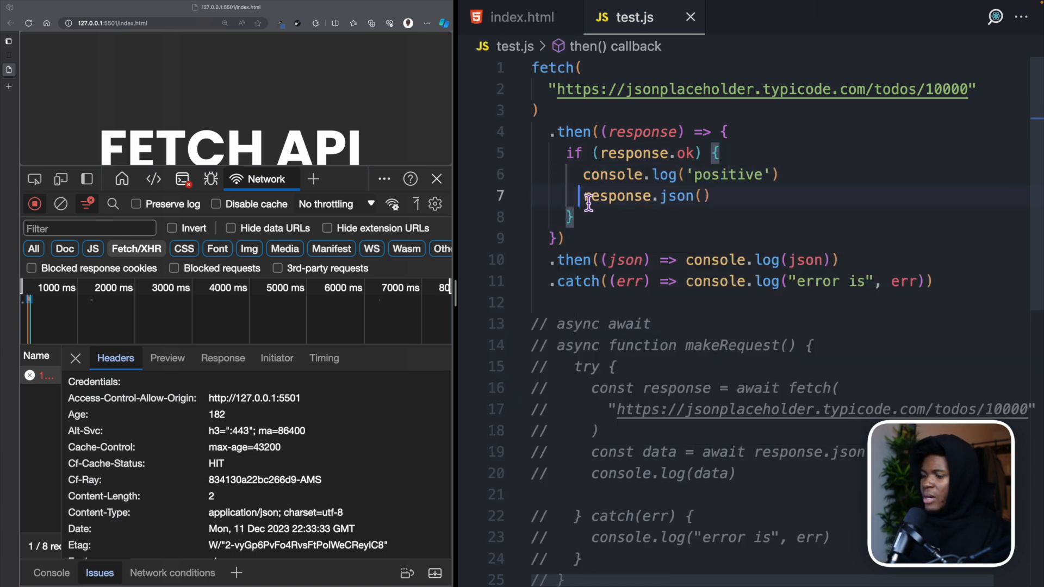
pyautogui.write('return')
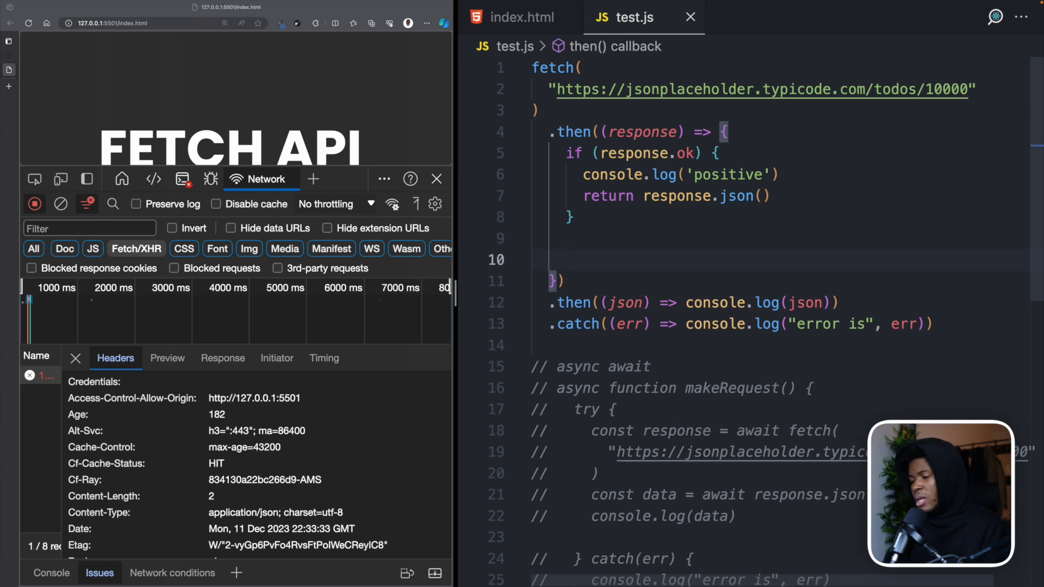
# - Log 'negative' after the check and view 'negative' and undefined in the console
pyautogui.write("console.log('nw')")
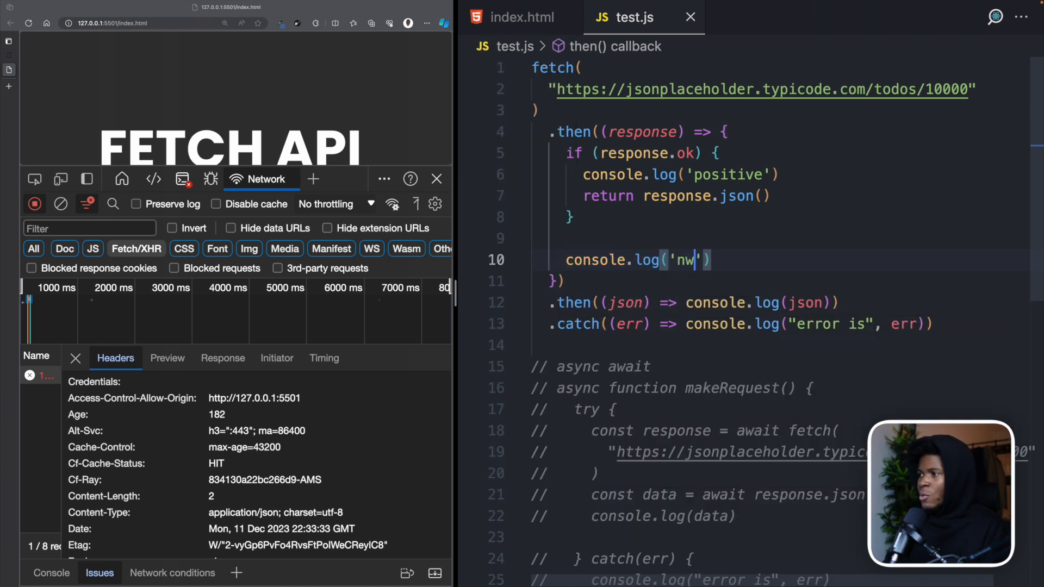
pyautogui.write('negative')
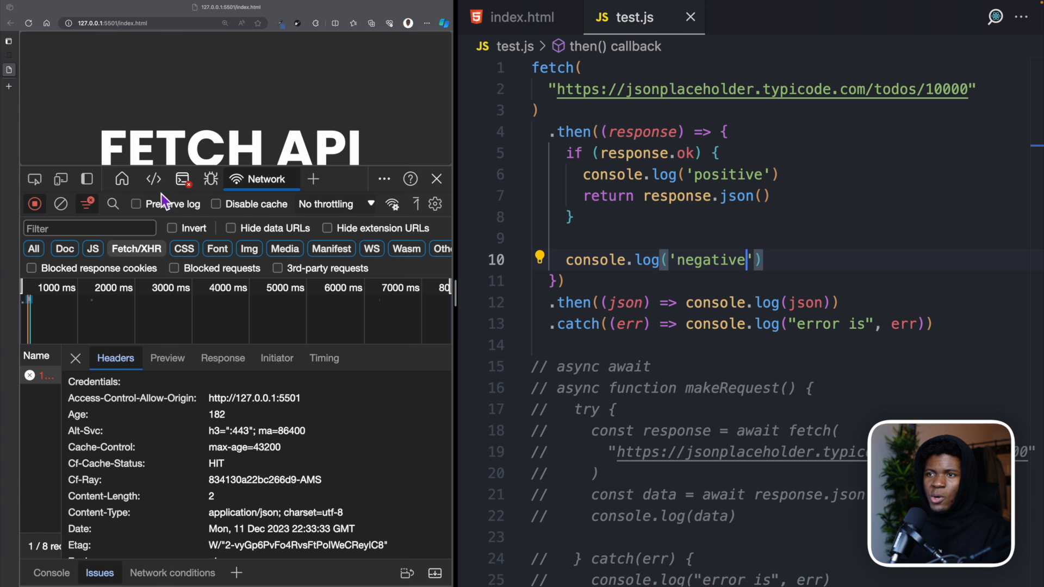
pyautogui.click(181, 178)
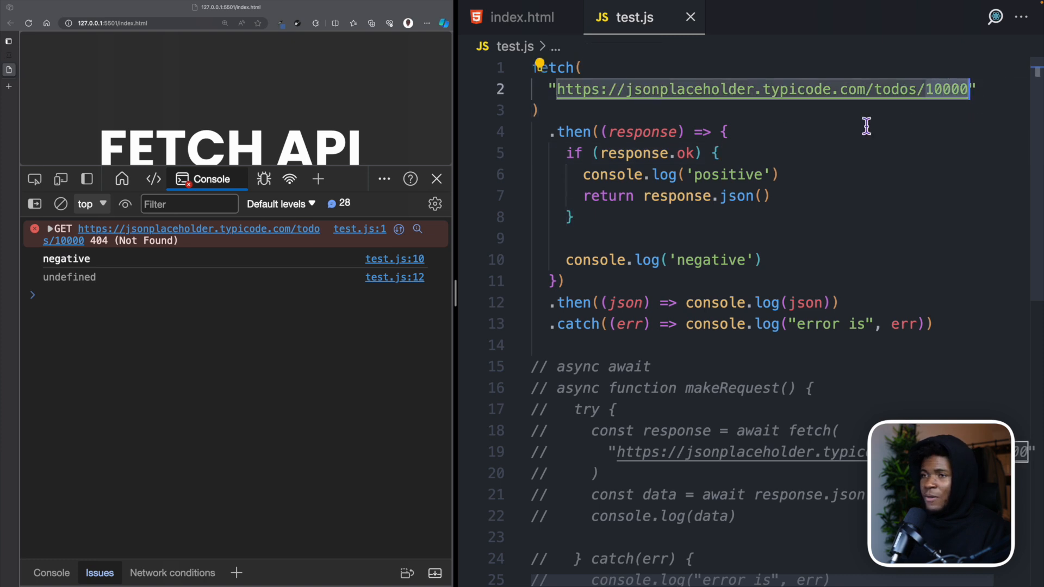
# - Edit the fetch URL back to todos/1 so the console logs 'positive' and the todo
pyautogui.click(703, 153)
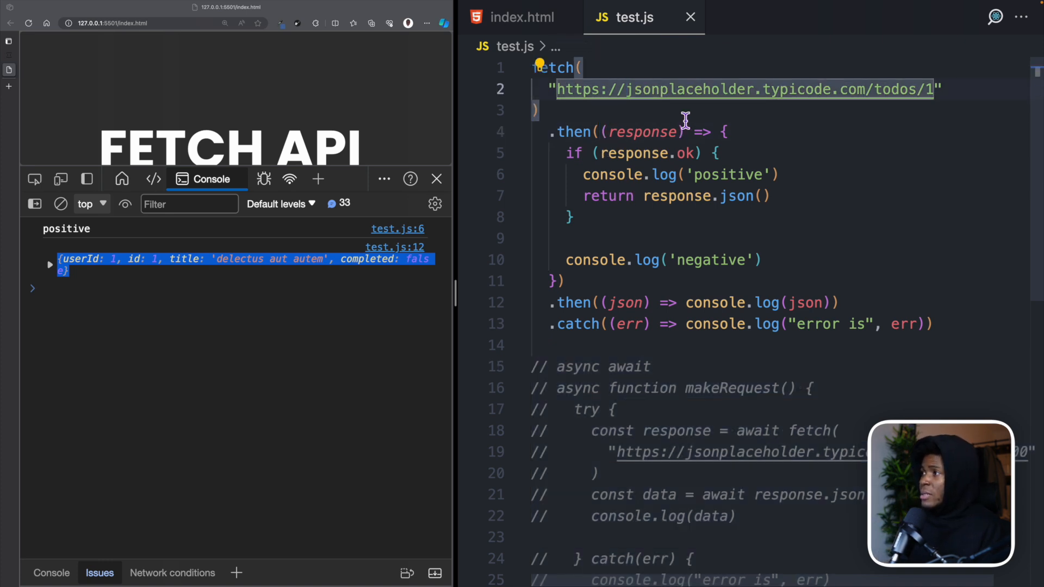
# - Replace 'jsonplaceholder' in the fetch URL with 'blablabla' to force a failed fetch
pyautogui.doubleClick(686, 89)
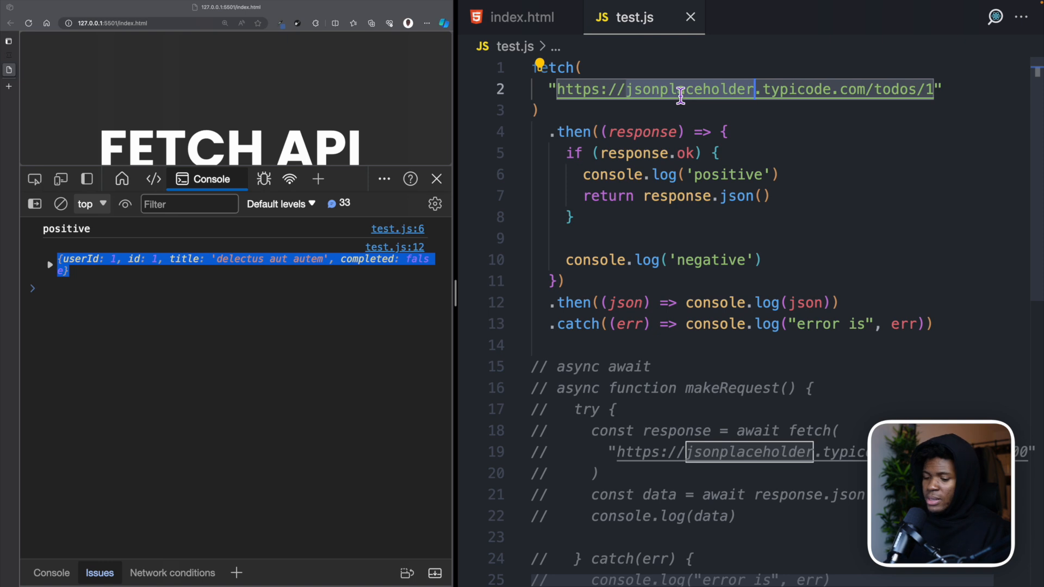
pyautogui.write('blablabla')
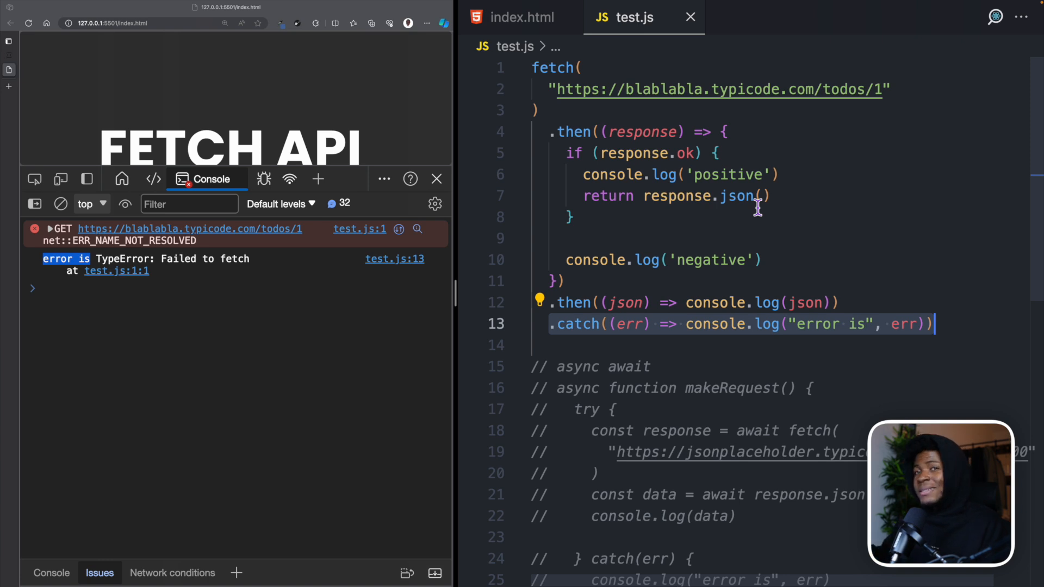
# - Inspect the failed blablabla.typicode.com/todos/1 request, showing no status and zero response headers
pyautogui.click(289, 178)
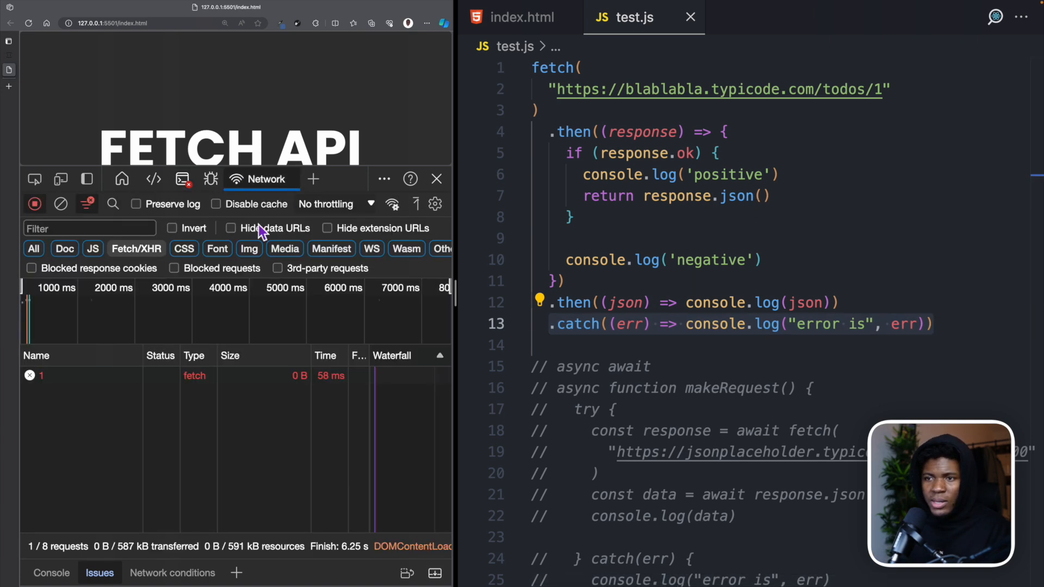
pyautogui.click(42, 375)
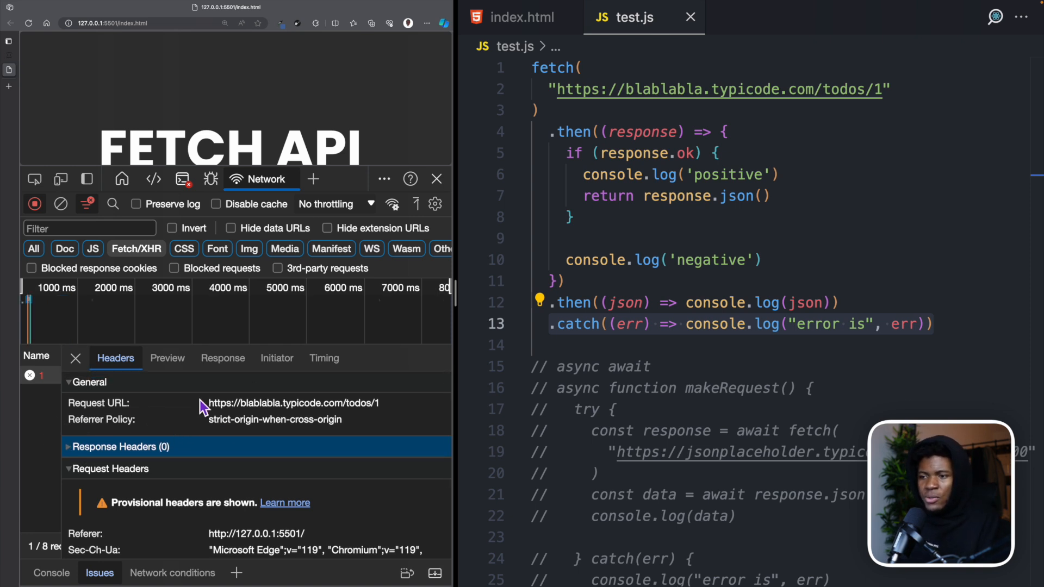
pyautogui.moveTo(238, 431)
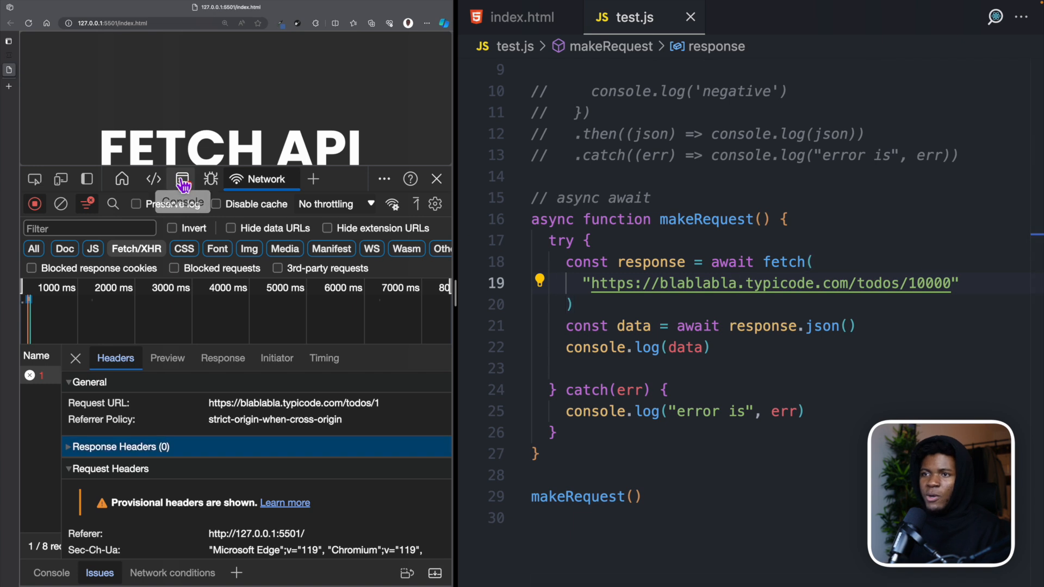
# - View the console's 'error is TypeError: Failed to fetch' from the async makeRequest
pyautogui.click(181, 179)
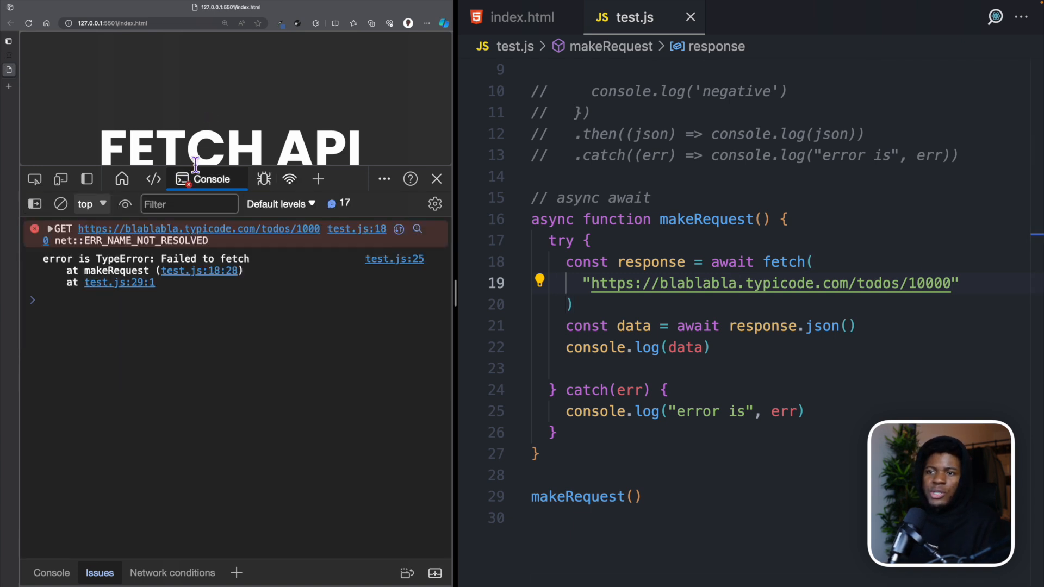